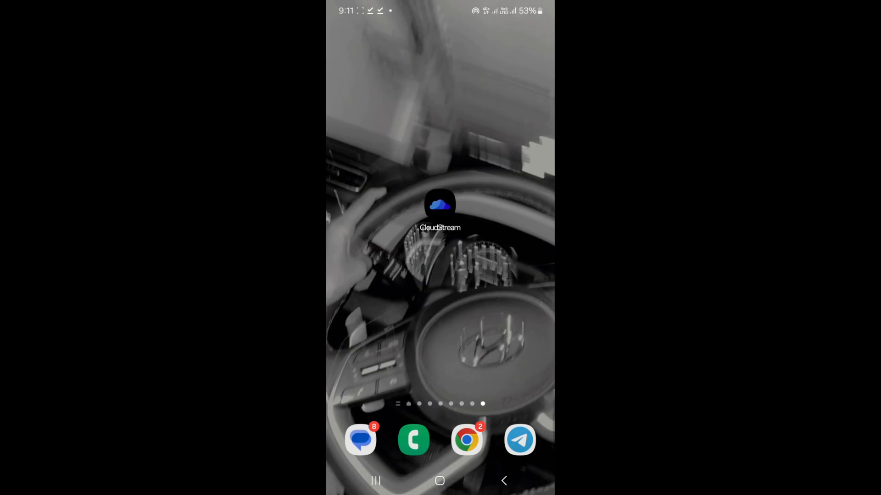
- Launch CloudStream and reach its Extensions page, then show the cloudstream-apk.com repositories guide in Chrome
{"action": "left_click", "coordinate": [439, 205]}
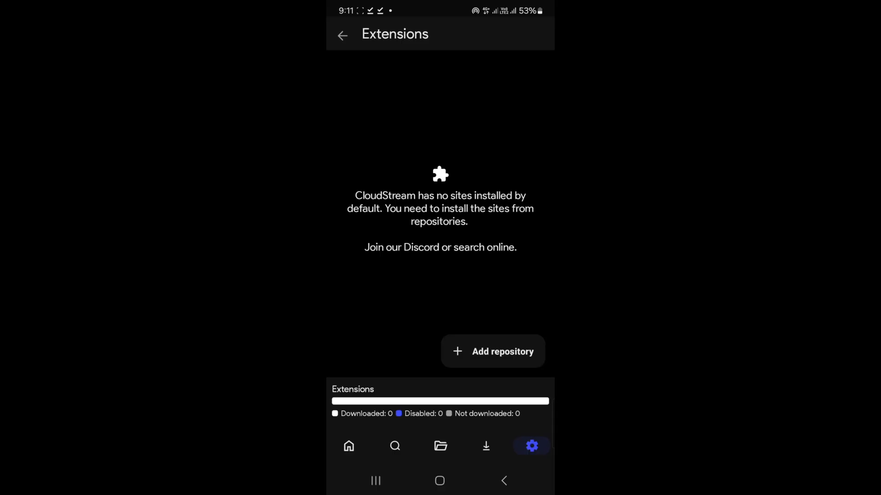
{"action": "left_click", "coordinate": [493, 351]}
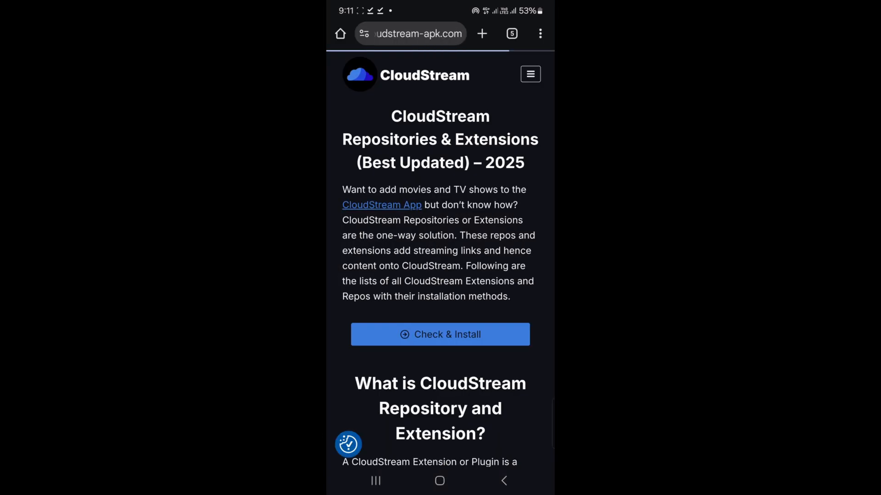
- Scroll the guide to the Mega Repository short-code table with its 'Click Here' install link
{"action": "scroll", "scroll_direction": "down", "scroll_amount": 3}
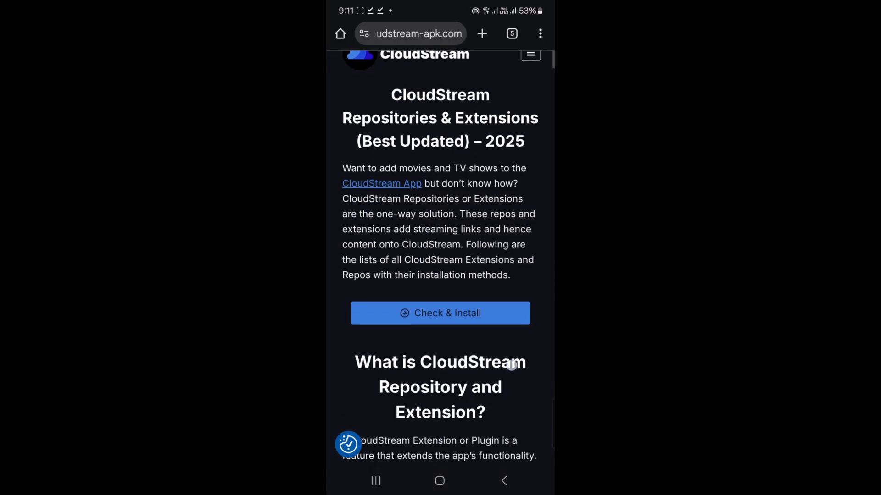
{"action": "scroll", "scroll_direction": "down", "scroll_amount": 3}
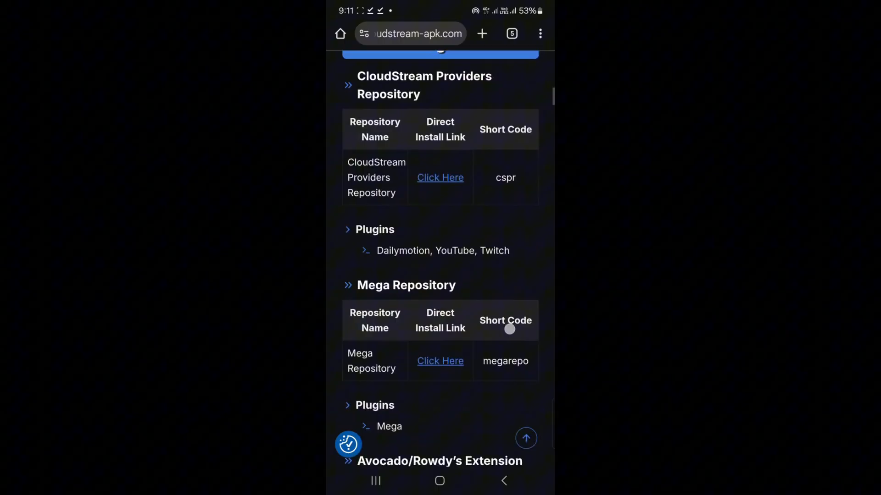
{"action": "scroll", "scroll_direction": "up", "scroll_amount": 3}
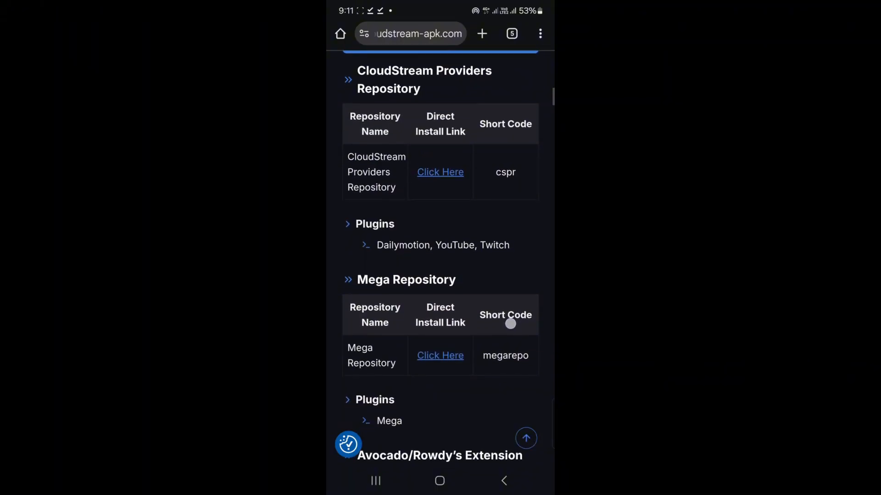
{"action": "scroll", "scroll_direction": "down", "scroll_amount": 3}
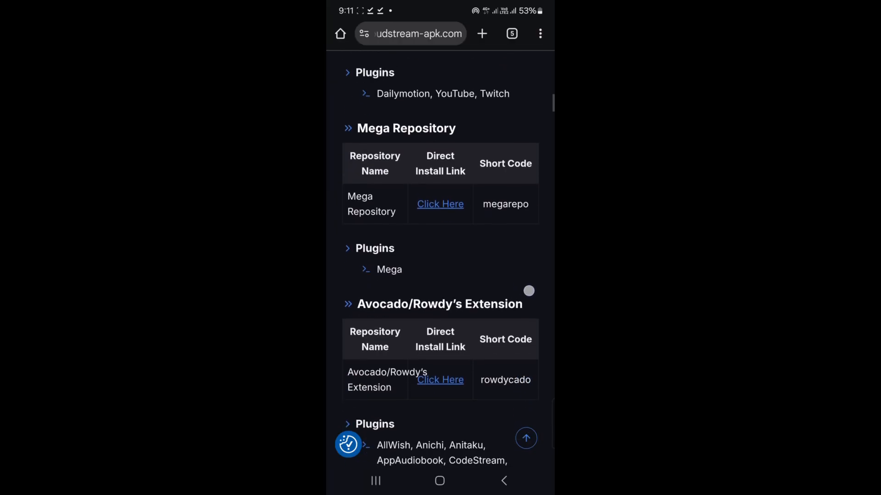
{"action": "scroll", "scroll_direction": "up", "scroll_amount": 3}
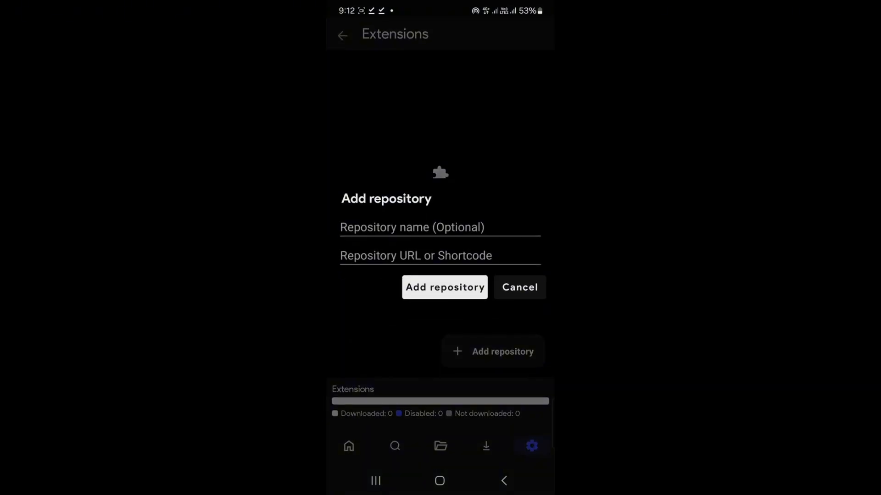
- Use the Mega Repository 'Click Here' link so CloudStream reports 'Loaded Mega repository'
{"action": "left_click", "coordinate": [444, 287]}
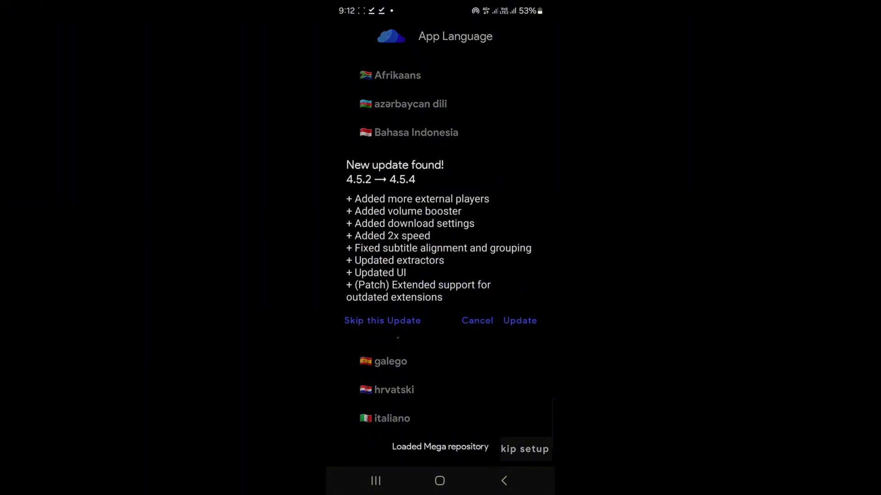
- Cancel the 4.5.2 to 4.5.4 update notice and dismiss the Mega repository third-party warning
{"action": "left_click", "coordinate": [477, 321]}
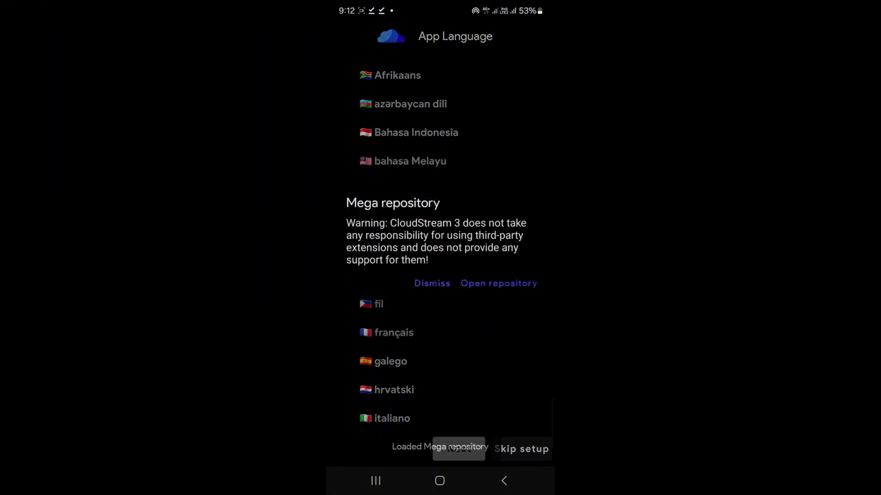
{"action": "left_click", "coordinate": [439, 481]}
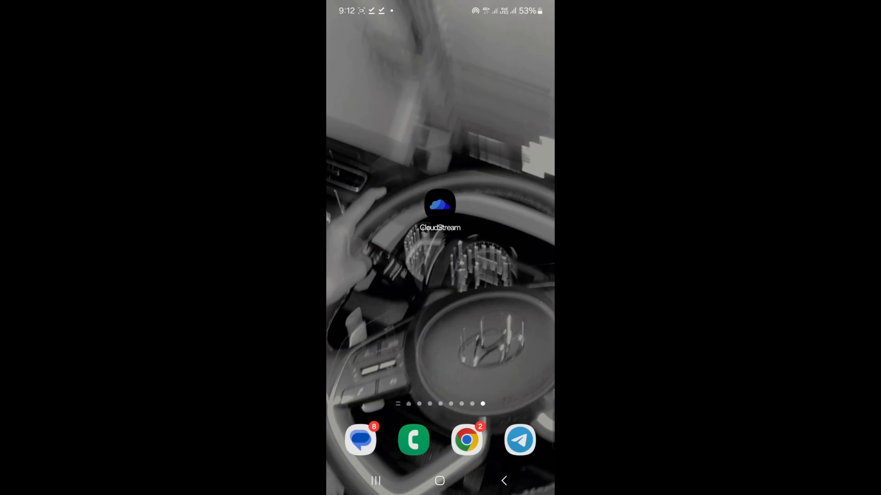